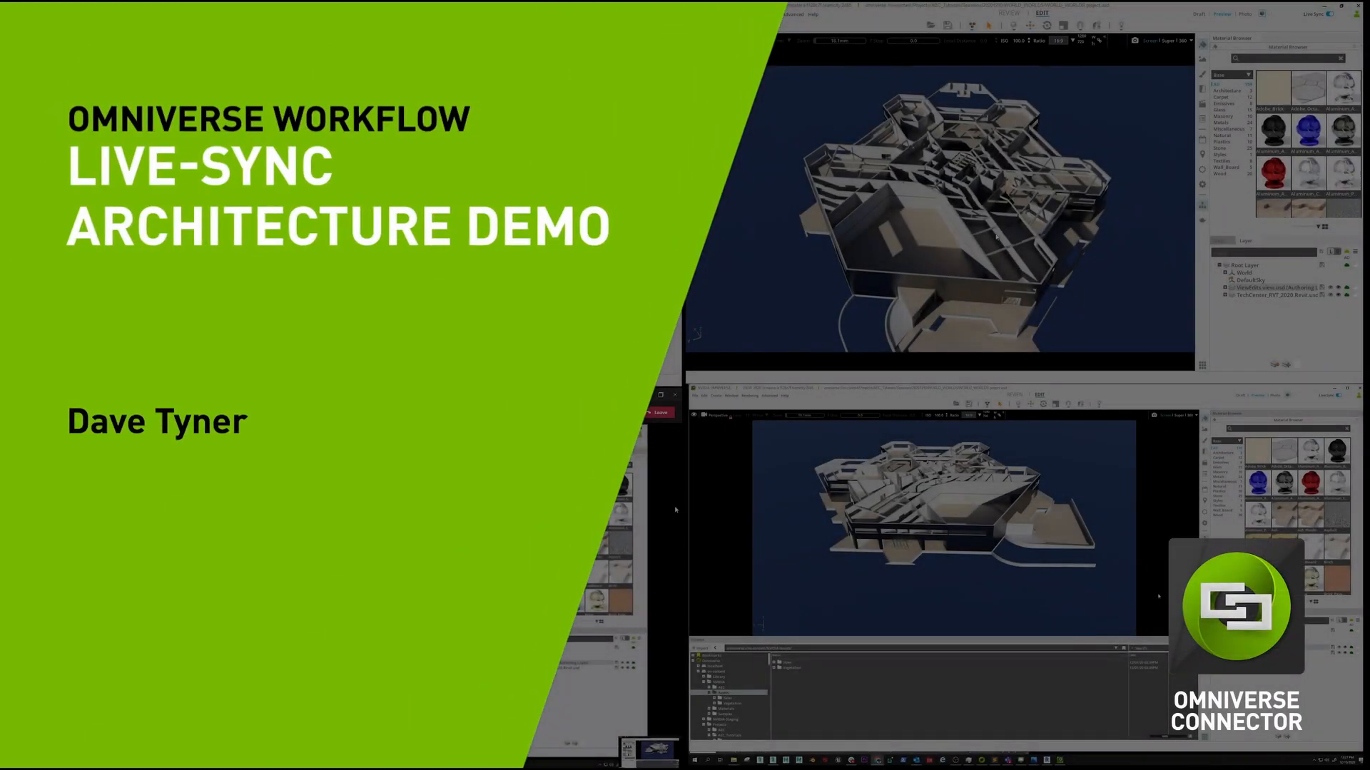
{"action": "mouse_move", "coordinate": [675, 425]}
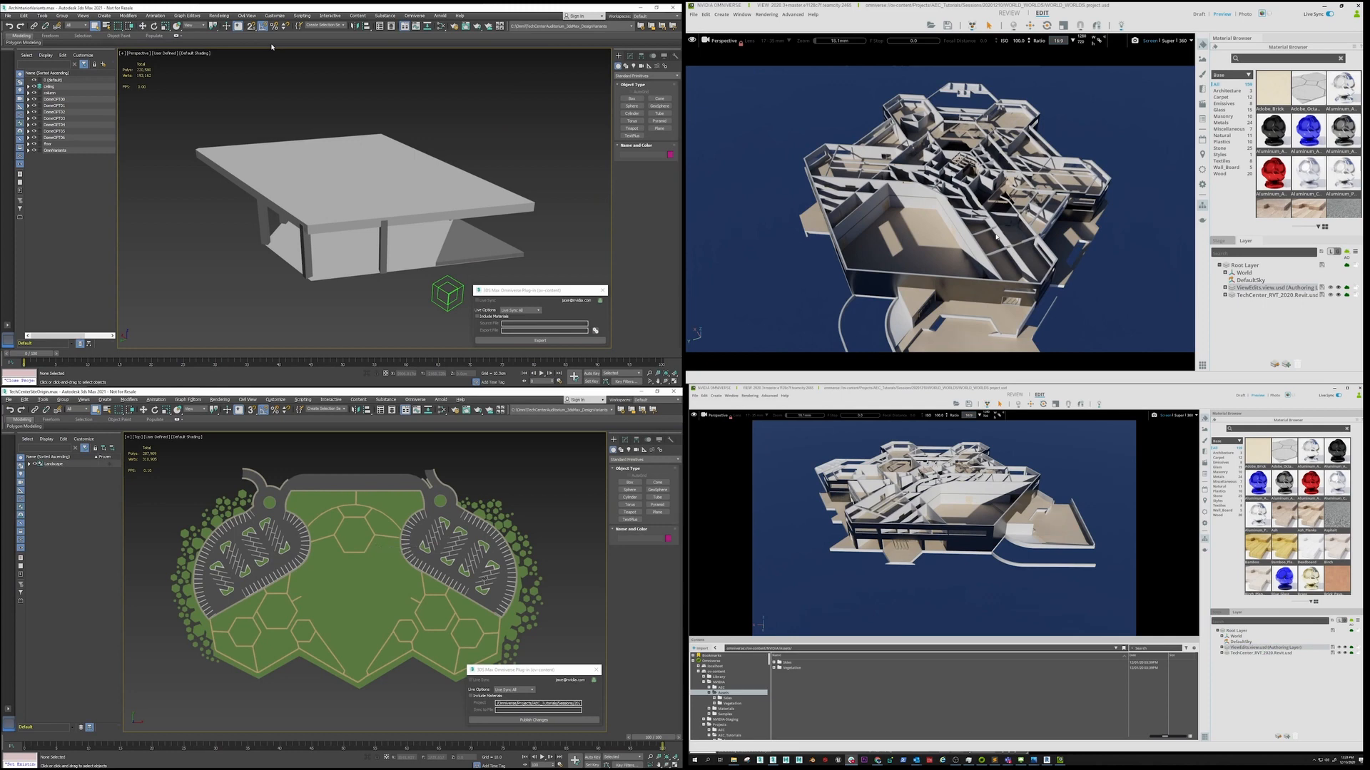
{"action": "mouse_move", "coordinate": [554, 589]}
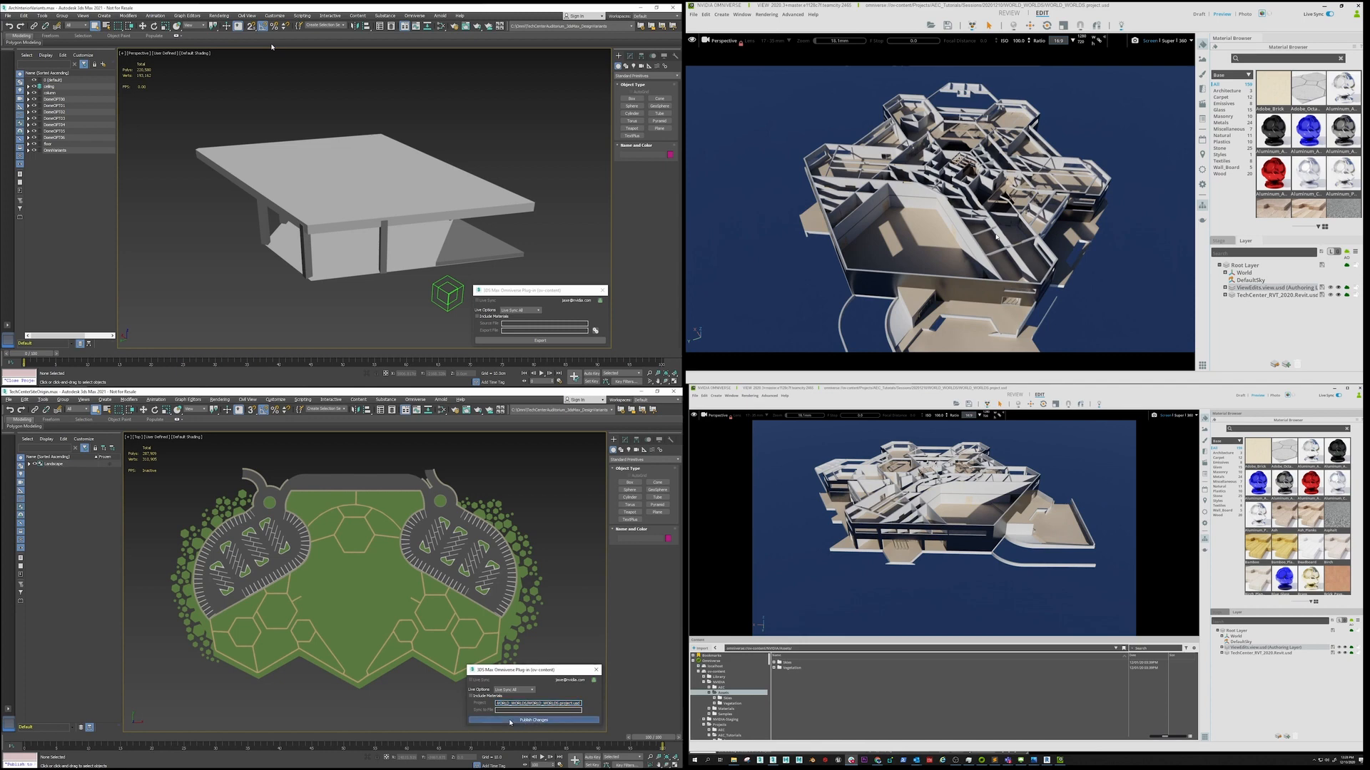
Step: Publish the landscape changes so the site appears around the building in Omniverse
{"action": "left_click", "coordinate": [532, 719]}
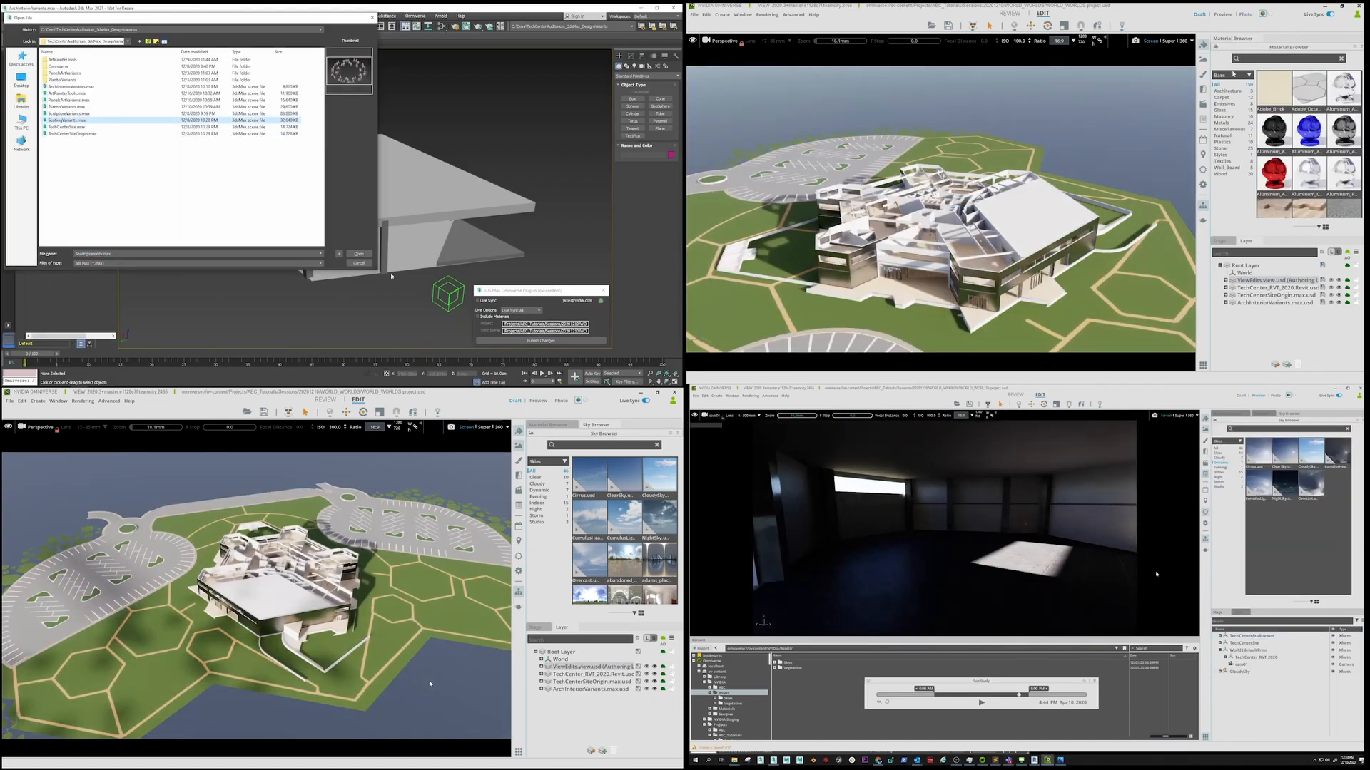
Step: Load the seating variants scene and switch the auditorium to round wooden benches
{"action": "left_click", "coordinate": [358, 254]}
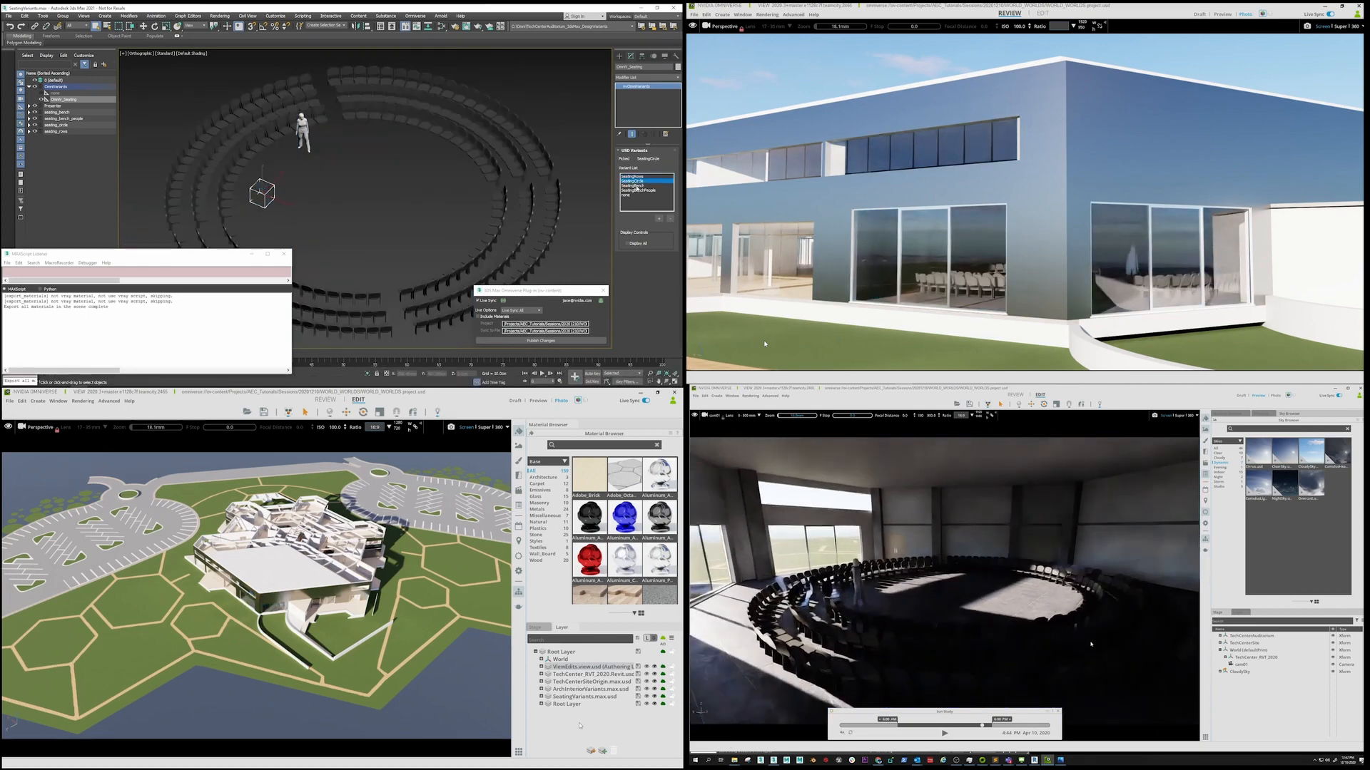
{"action": "left_click", "coordinate": [637, 184]}
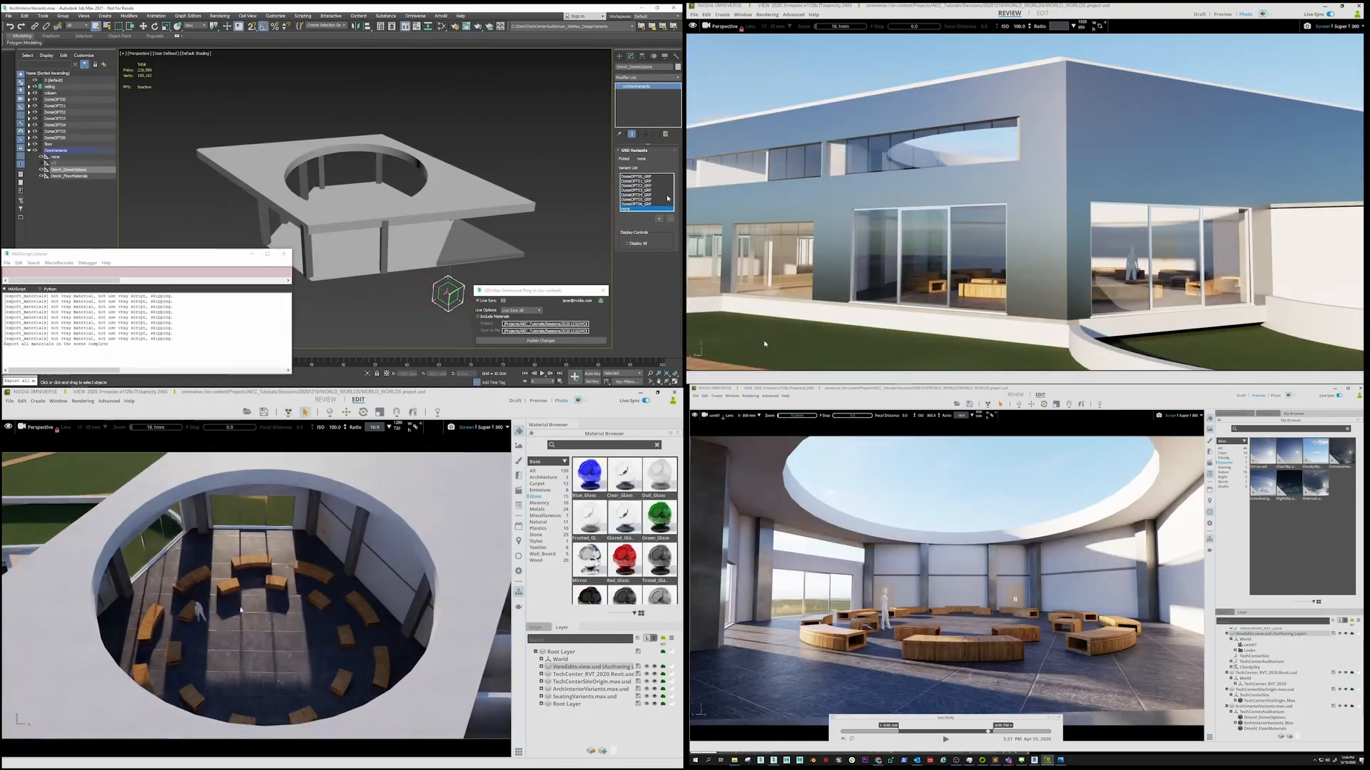
Step: Select the dome variant over the roof opening, finishing on the geodesic lattice dome
{"action": "left_click", "coordinate": [645, 204]}
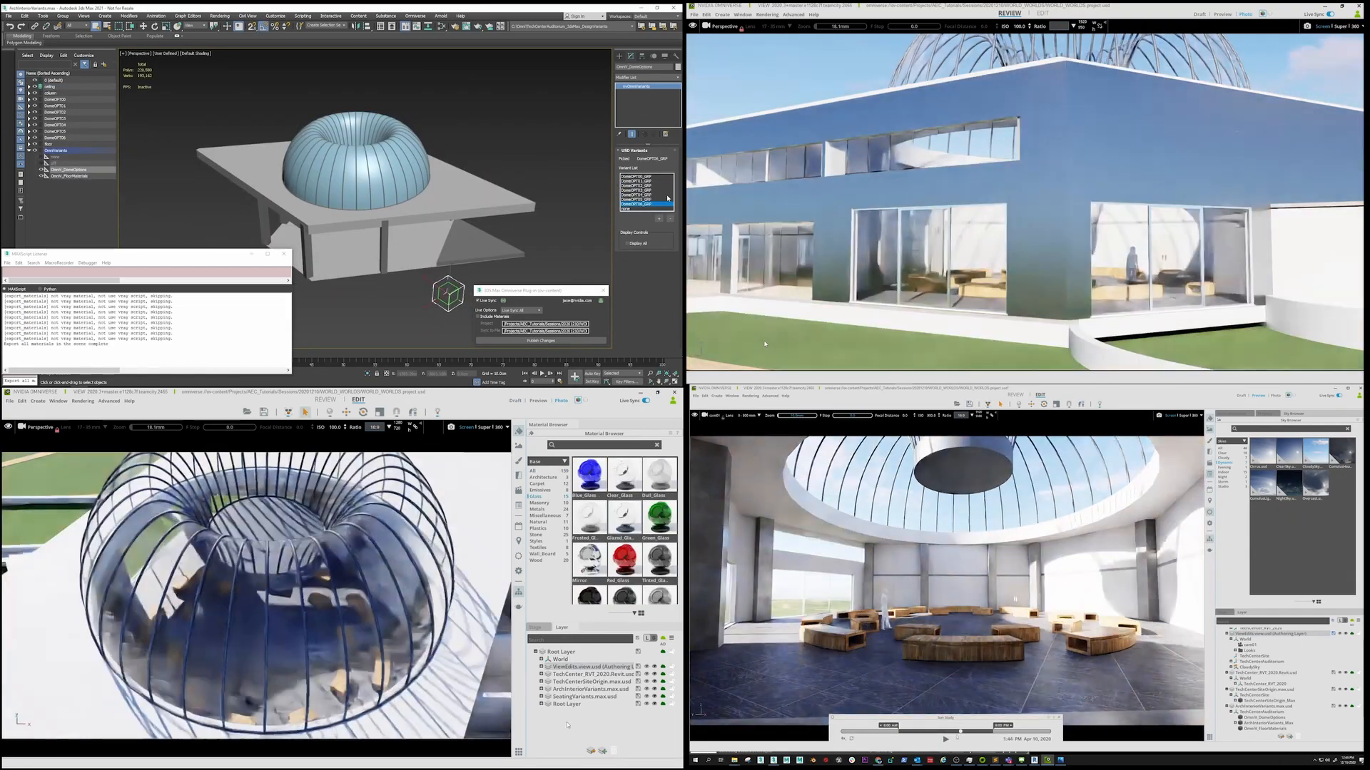
{"action": "left_click", "coordinate": [642, 200]}
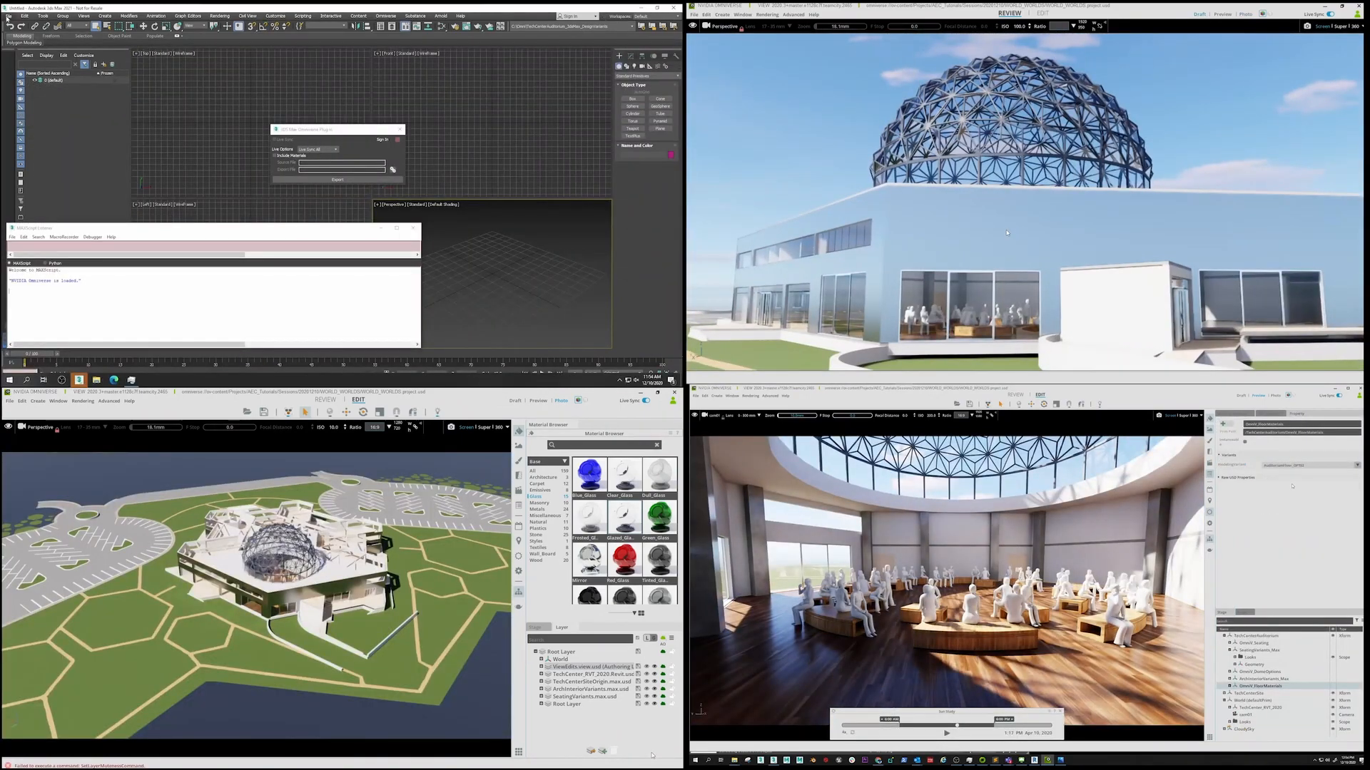
Step: Load the art panel variants scene and swap the wall art to framed golden abstract paintings
{"action": "left_click", "coordinate": [15, 16]}
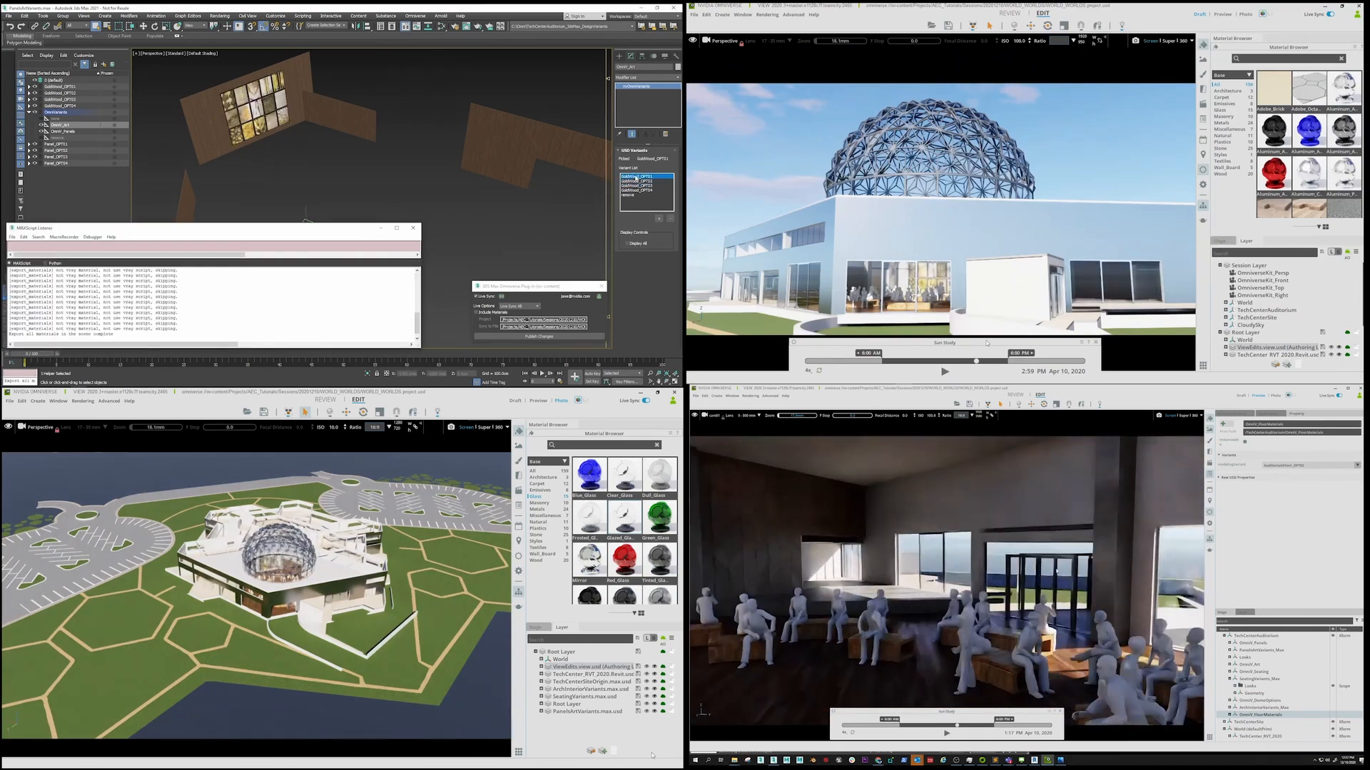
{"action": "left_click", "coordinate": [642, 180]}
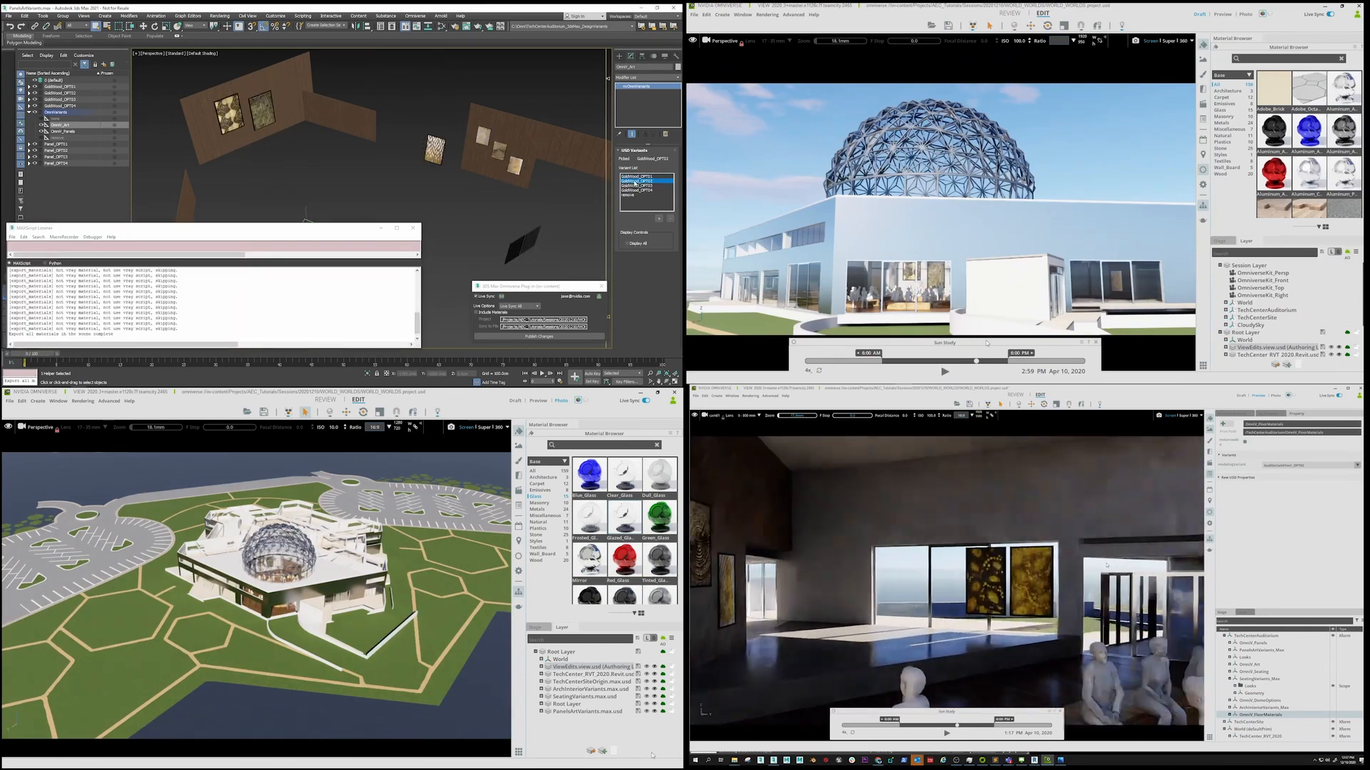